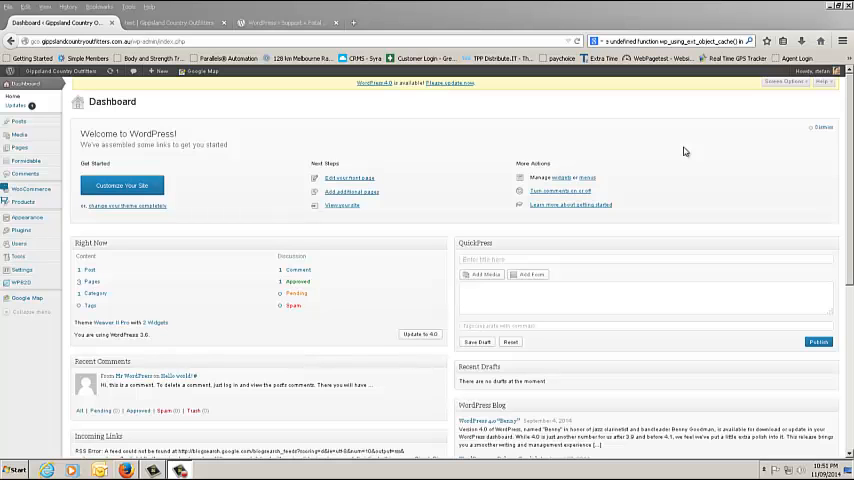
{"action": "mouse_move", "coordinate": [404, 132]}
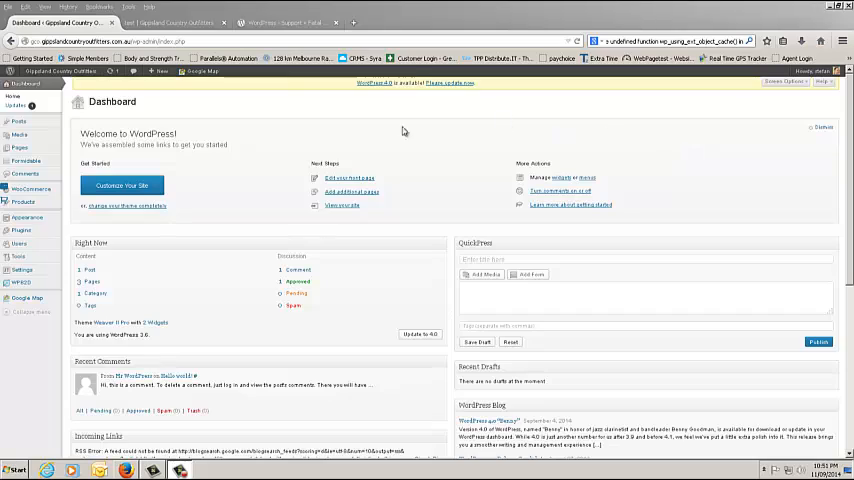
Add a global attribute named 'Sizes' with slug 'sizes' and type Select.
{"action": "left_click", "coordinate": [22, 204]}
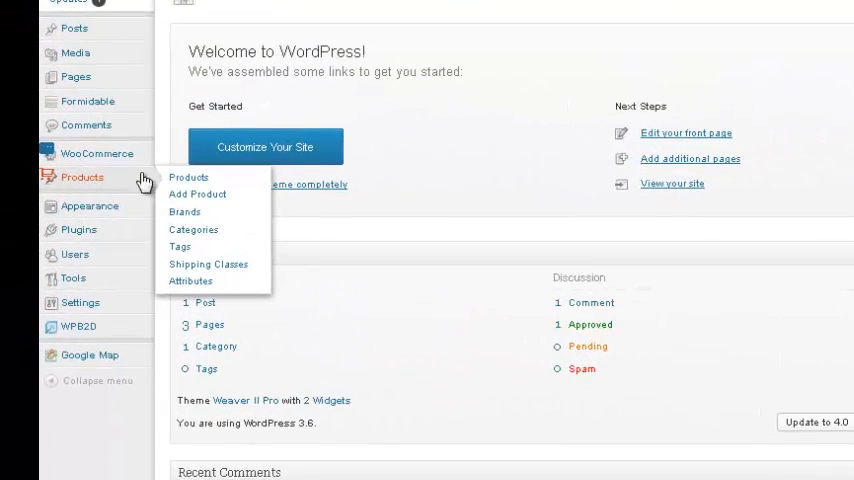
{"action": "mouse_move", "coordinate": [188, 288]}
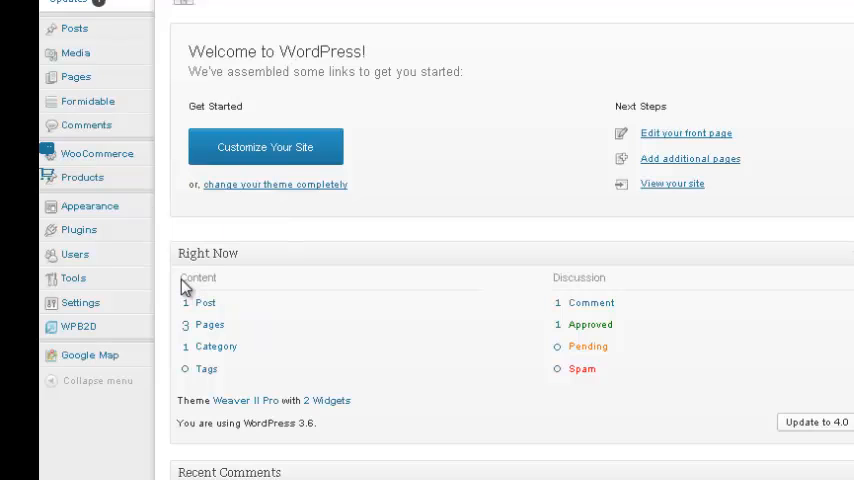
{"action": "left_click", "coordinate": [78, 176]}
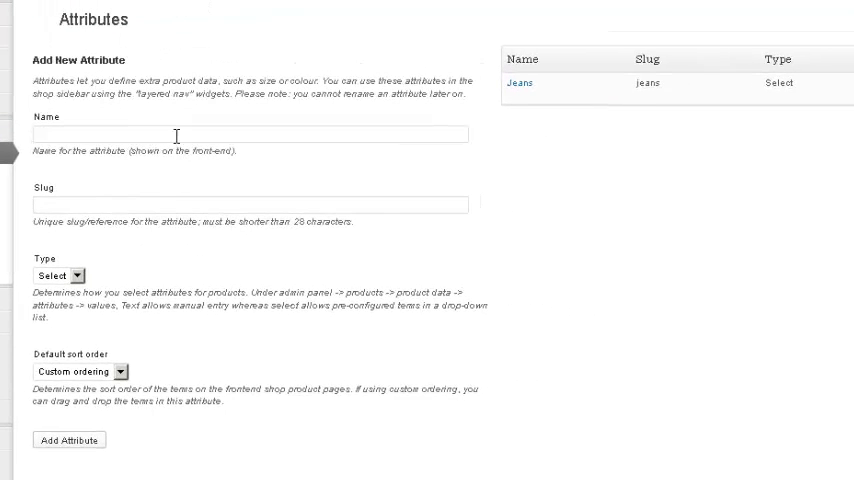
{"action": "type", "text": "Size"}
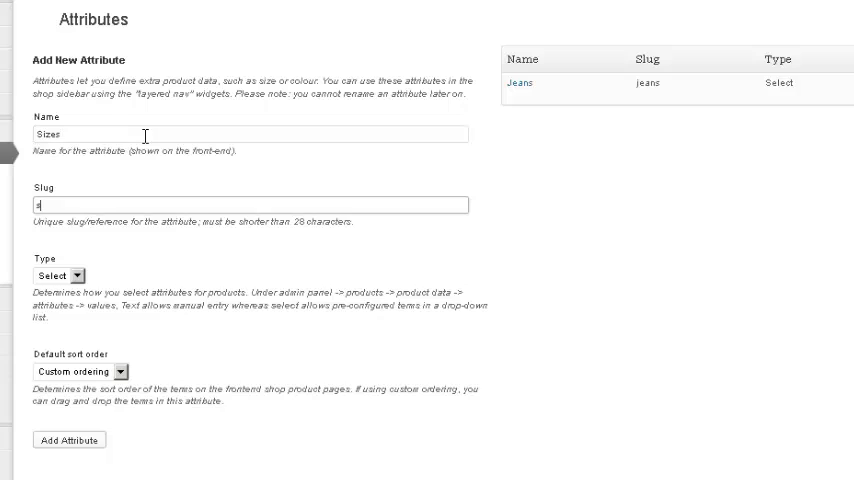
{"action": "type", "text": "sizes"}
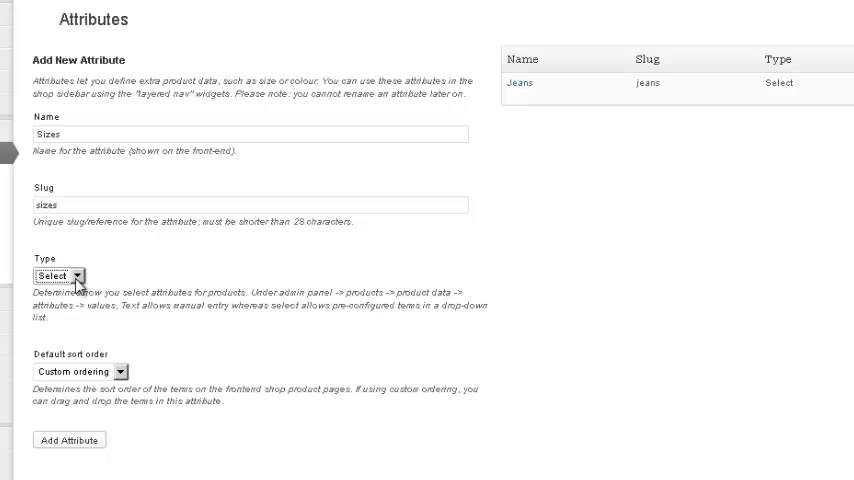
{"action": "left_click", "coordinate": [58, 272]}
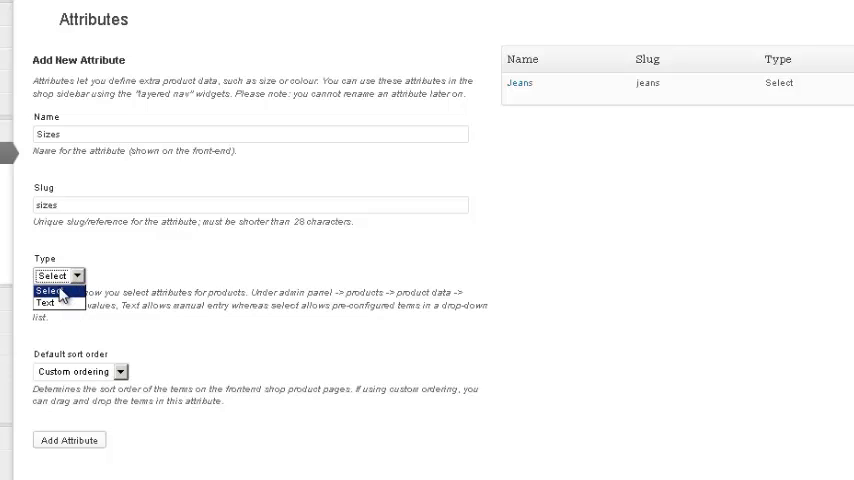
{"action": "left_click", "coordinate": [52, 290]}
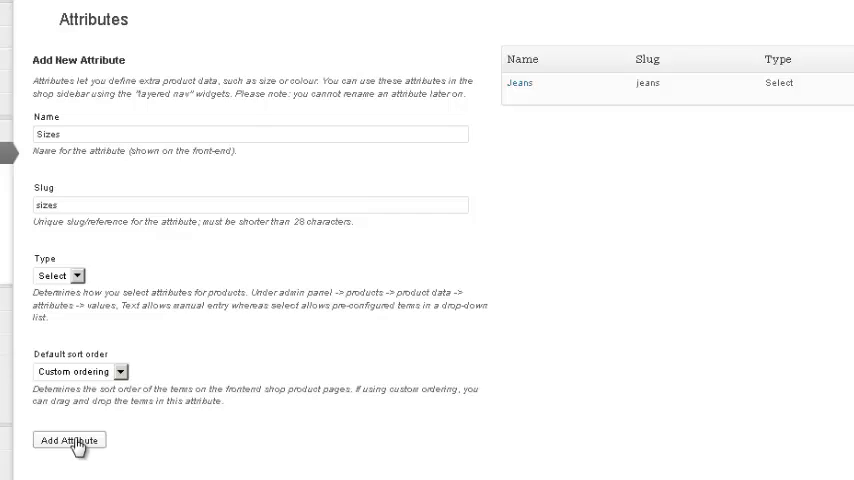
{"action": "left_click", "coordinate": [68, 440]}
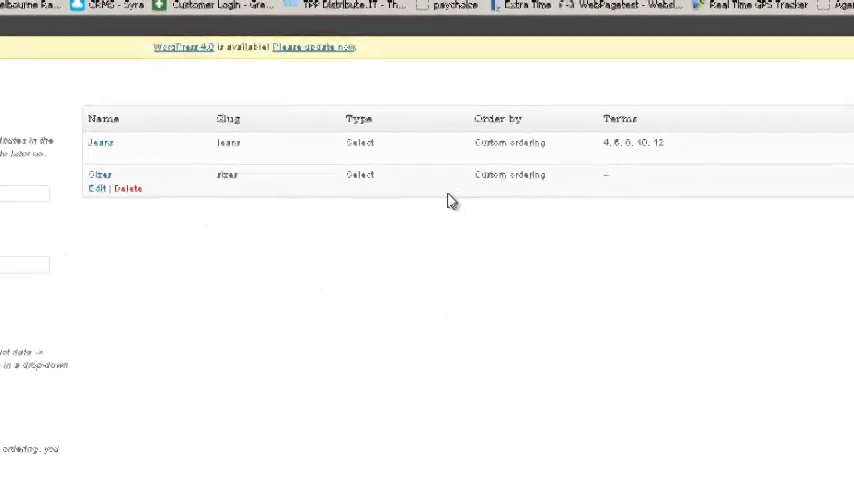
{"action": "mouse_move", "coordinate": [824, 184]}
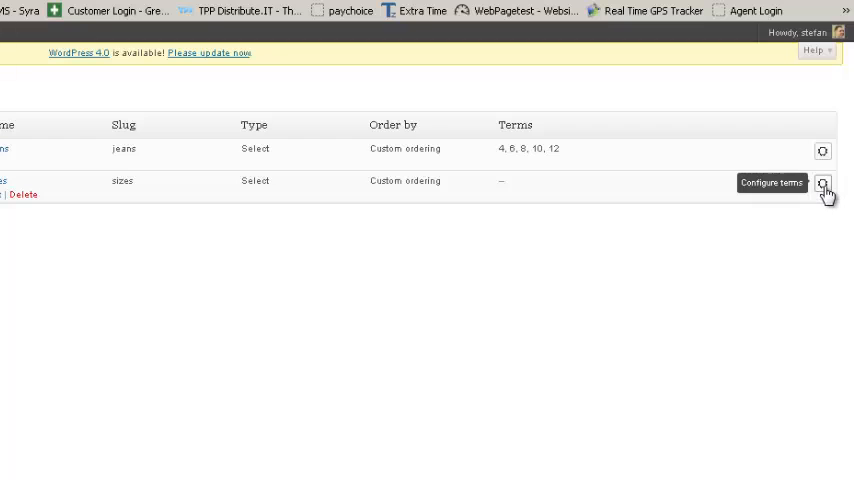
Add the terms Small (slug small) and Medium (slug medium) to the Sizes attribute.
{"action": "scroll", "scroll_direction": "down", "scroll_amount": 3}
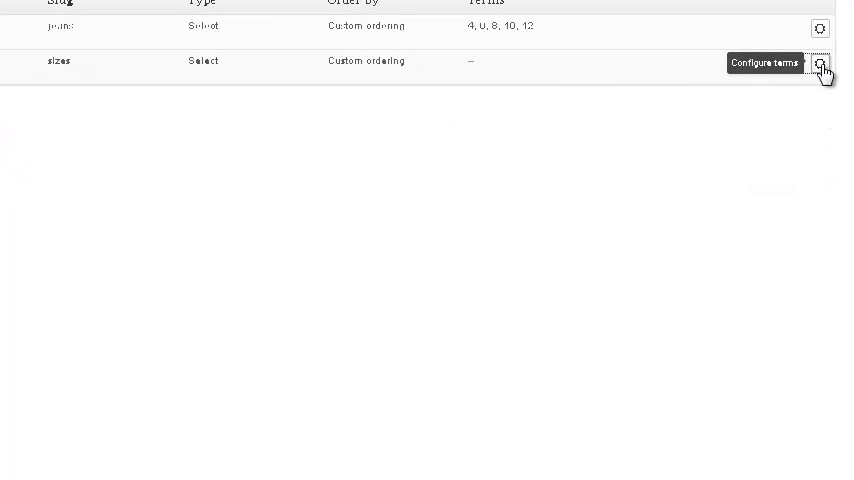
{"action": "left_click", "coordinate": [820, 66]}
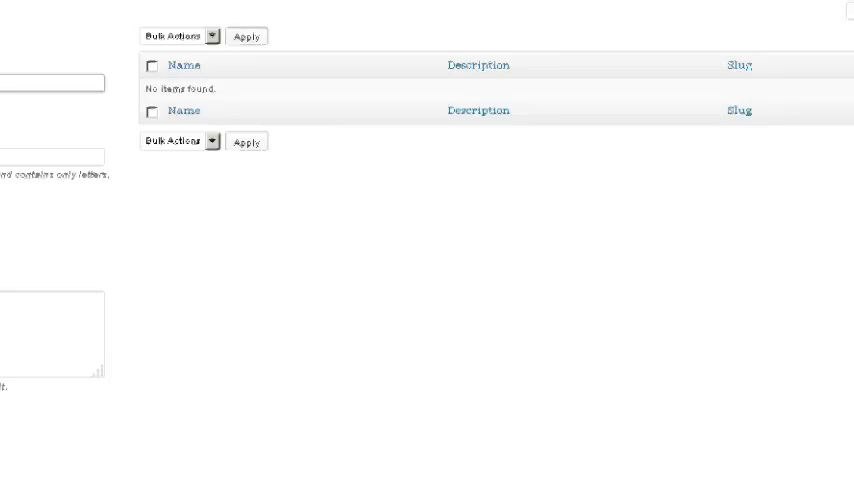
{"action": "type", "text": "Small"}
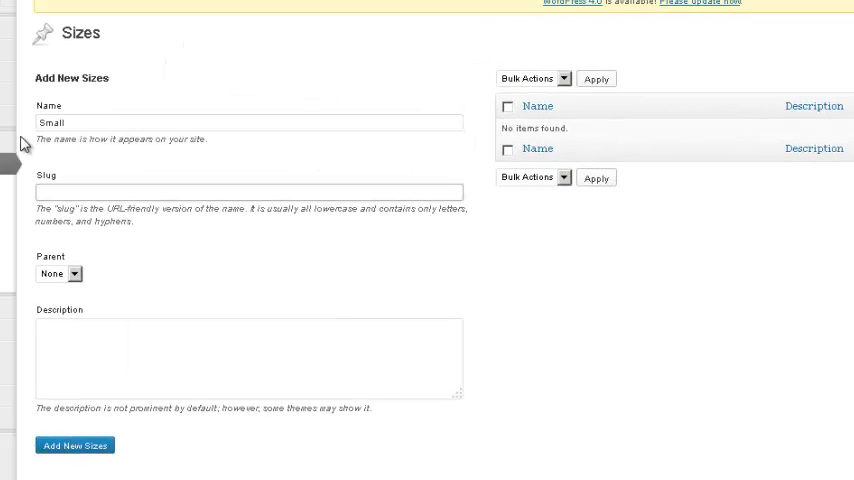
{"action": "type", "text": "small"}
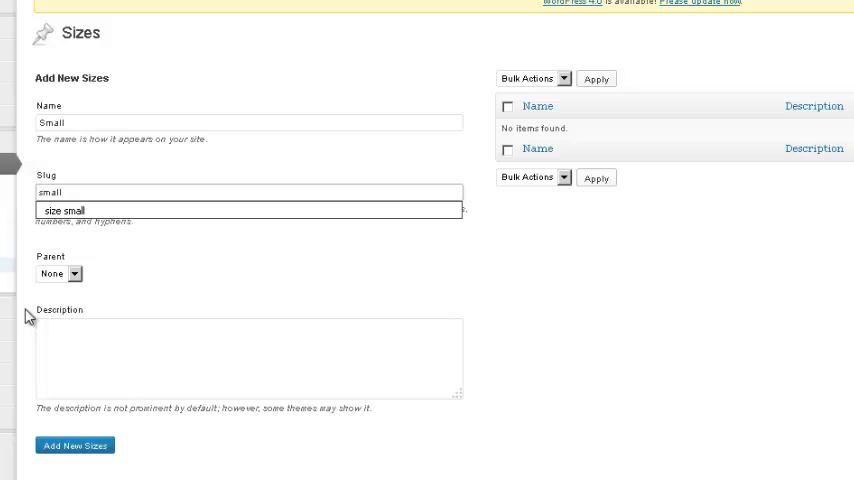
{"action": "left_click", "coordinate": [74, 444]}
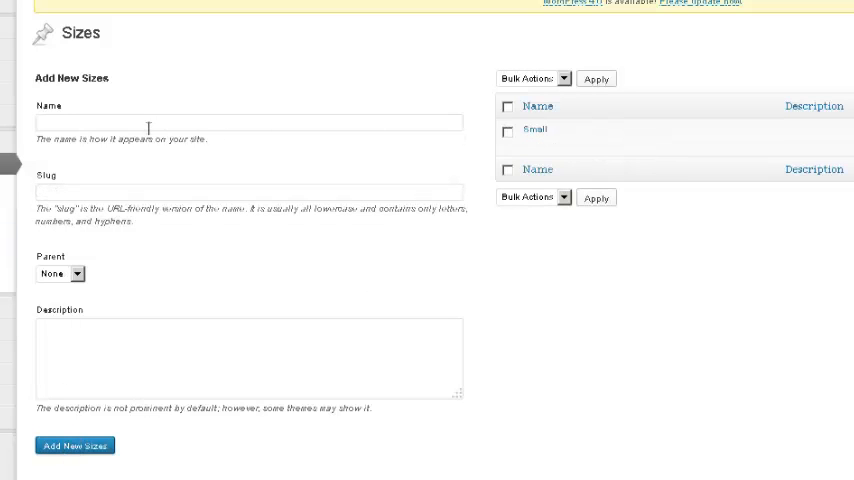
{"action": "type", "text": "Mediu"}
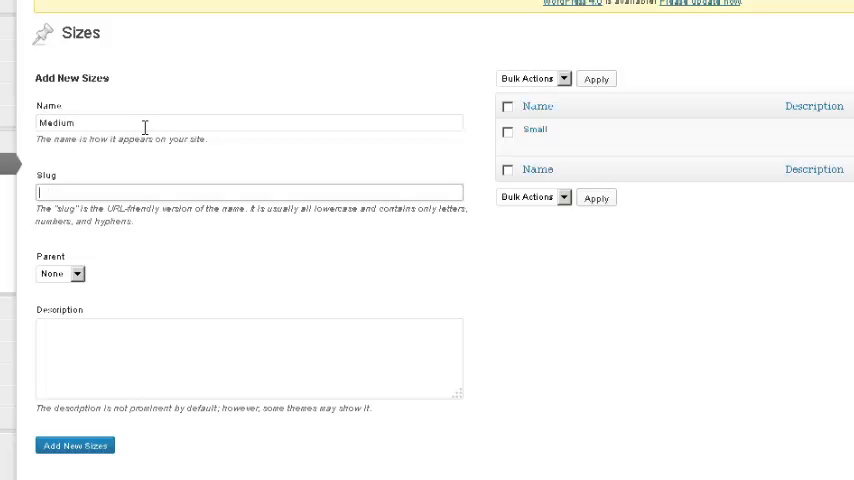
{"action": "type", "text": "medium"}
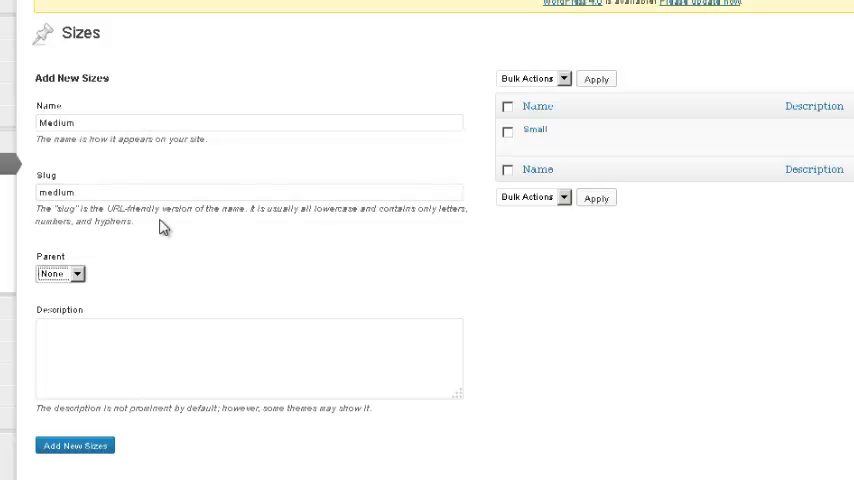
{"action": "left_click", "coordinate": [74, 446]}
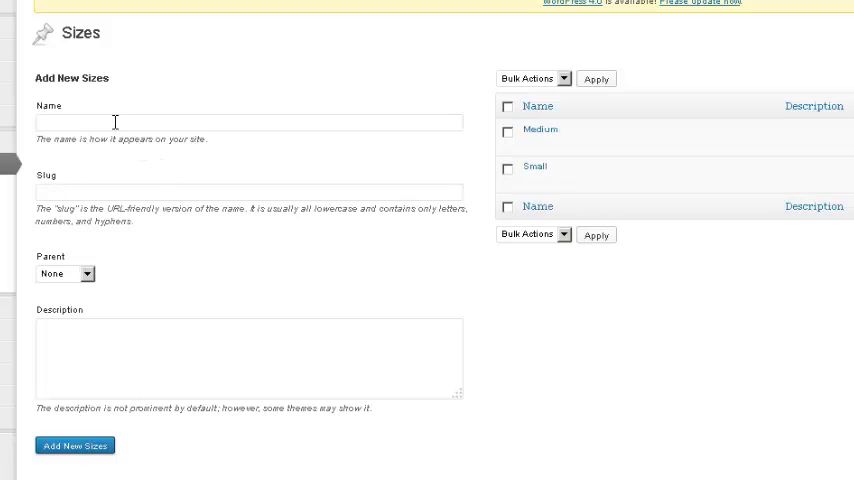
Add the term Large and enter XL as the next size term.
{"action": "type", "text": "Large"}
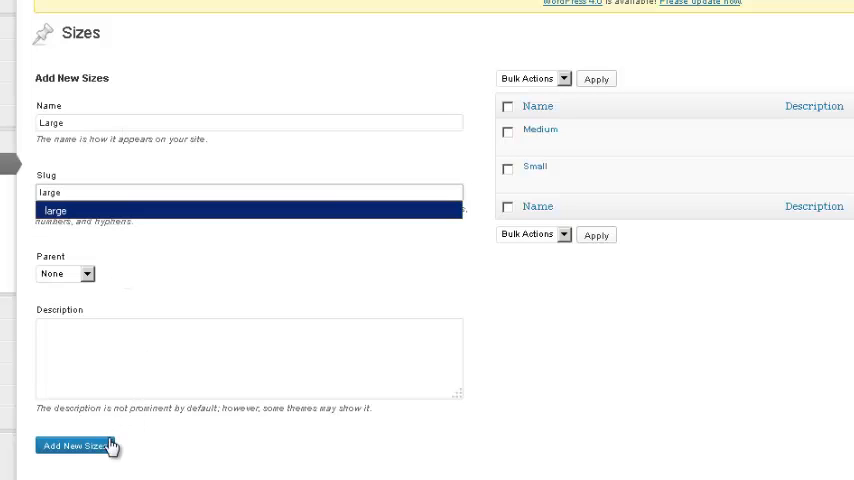
{"action": "left_click", "coordinate": [74, 446]}
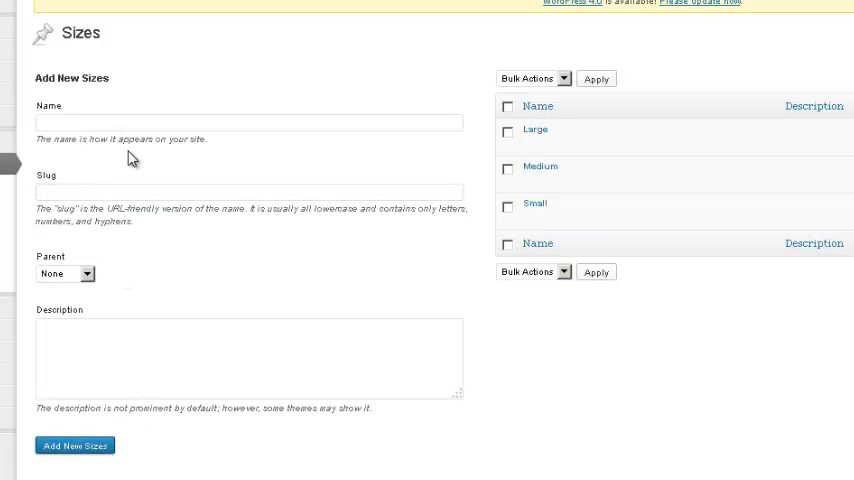
{"action": "type", "text": "XL"}
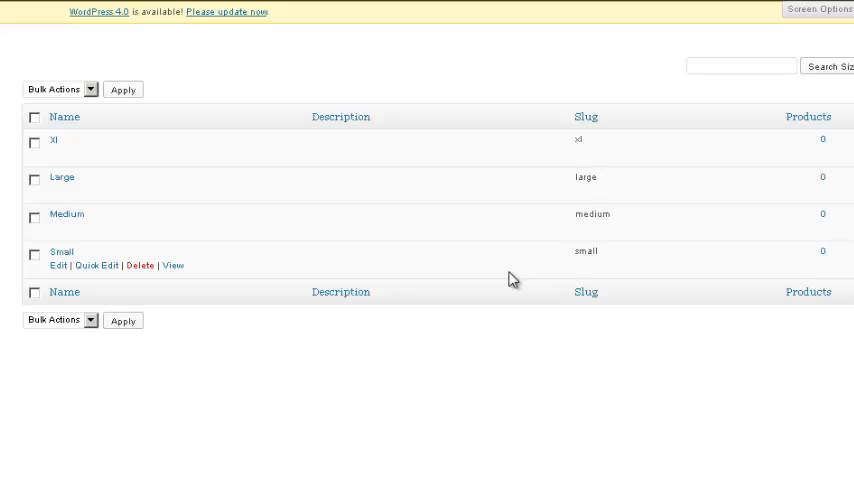
{"action": "mouse_move", "coordinate": [64, 254]}
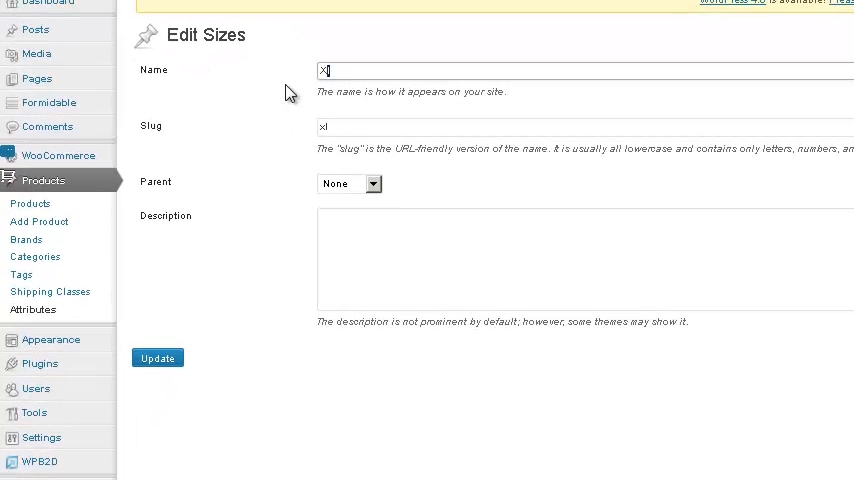
Rename the Xl term to XL via Quick Edit and open inline editing for Small.
{"action": "left_click", "coordinate": [156, 358]}
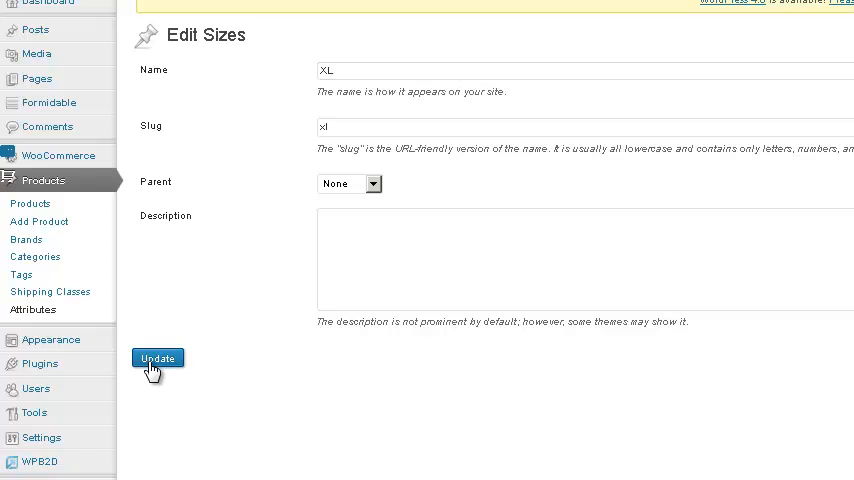
{"action": "left_click", "coordinate": [156, 358]}
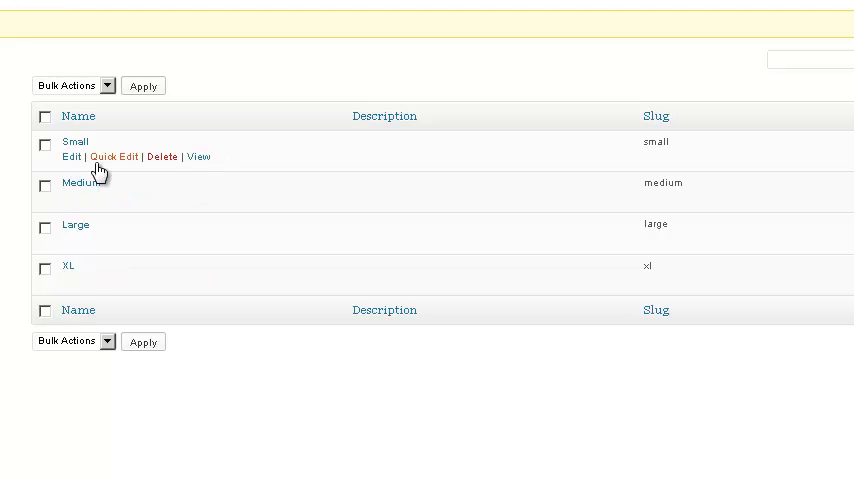
{"action": "left_click", "coordinate": [114, 156]}
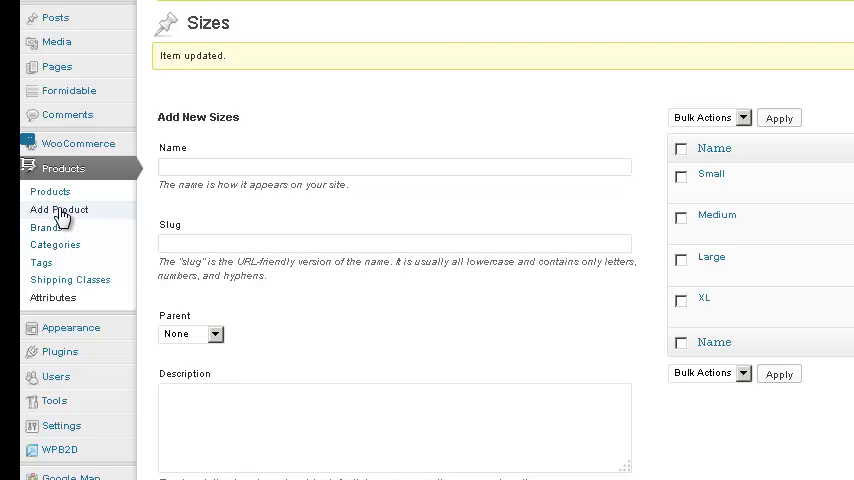
Create a new product titled 'test' and set its product data type to Variable product.
{"action": "left_click", "coordinate": [58, 208]}
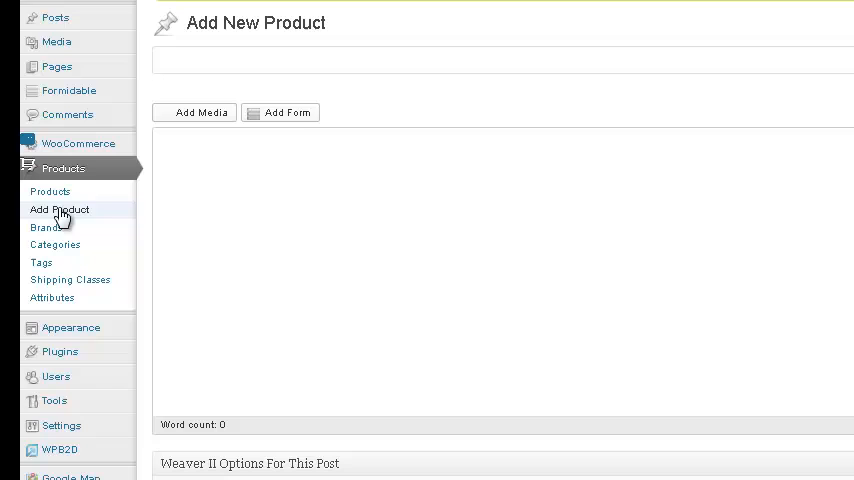
{"action": "type", "text": "test pro"}
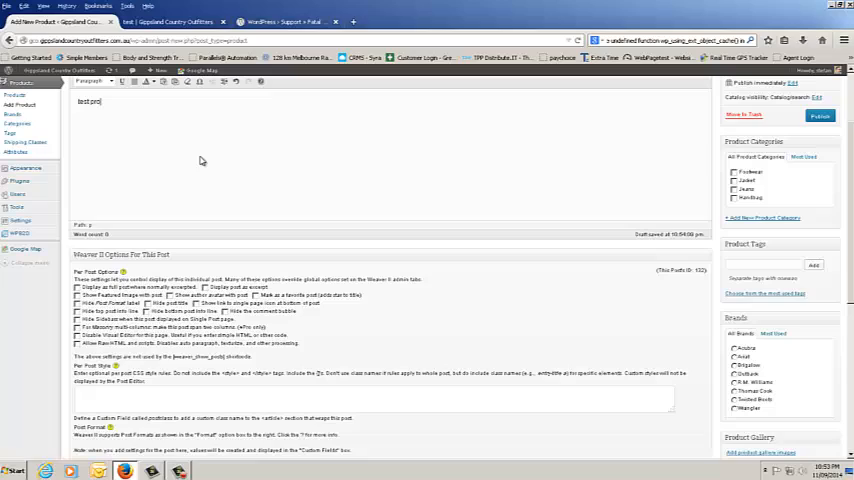
{"action": "scroll", "scroll_direction": "down", "scroll_amount": 3}
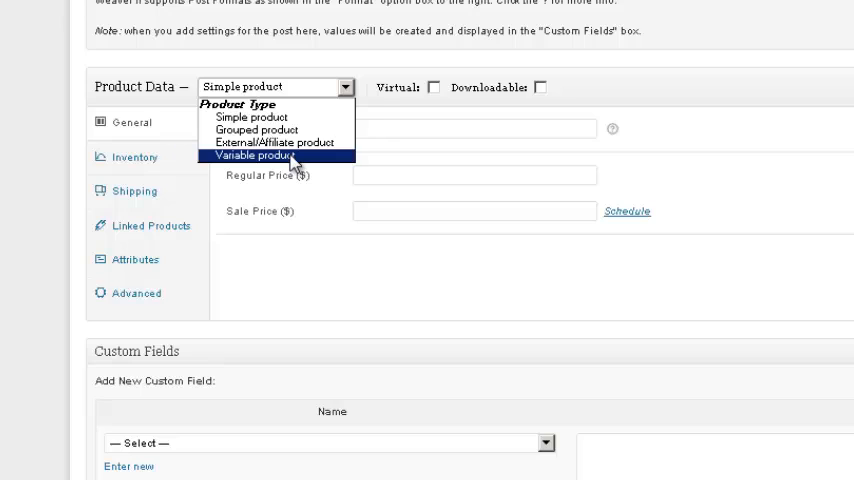
{"action": "left_click", "coordinate": [276, 156]}
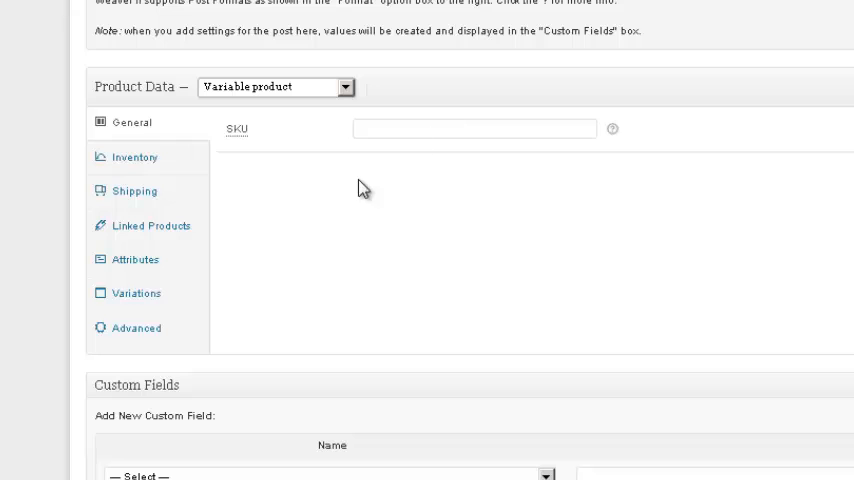
Attach Sizes with all four terms, visible on the product page and used for variations, and save attributes.
{"action": "left_click", "coordinate": [136, 260]}
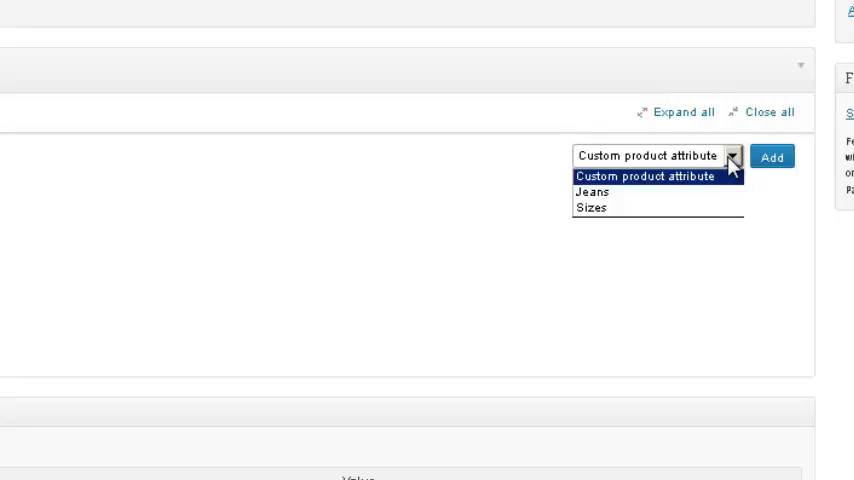
{"action": "left_click", "coordinate": [592, 208]}
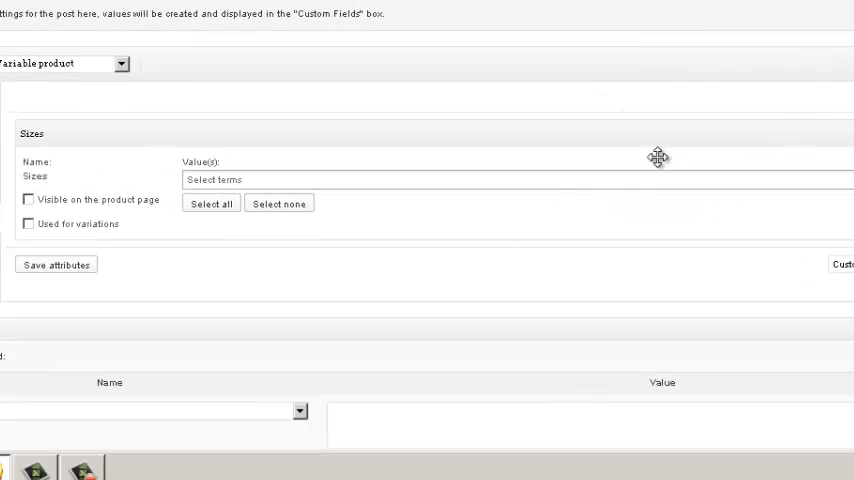
{"action": "left_click", "coordinate": [210, 204]}
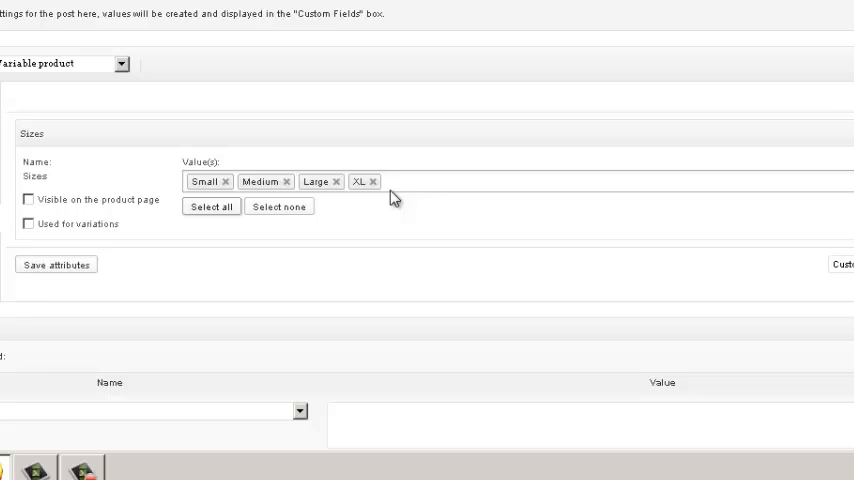
{"action": "left_click", "coordinate": [372, 180]}
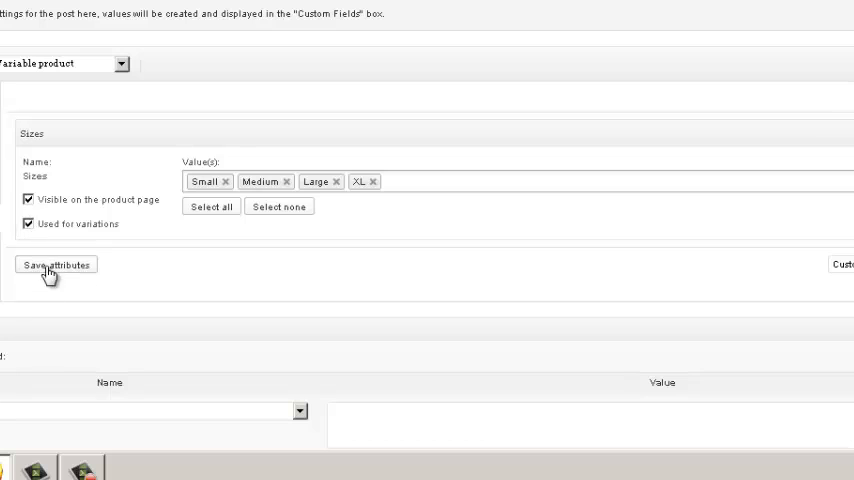
{"action": "left_click", "coordinate": [56, 264]}
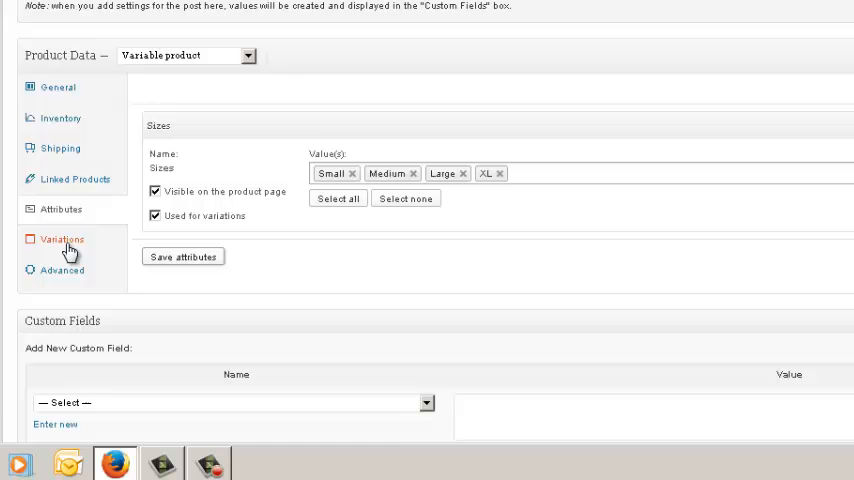
{"action": "left_click", "coordinate": [62, 240]}
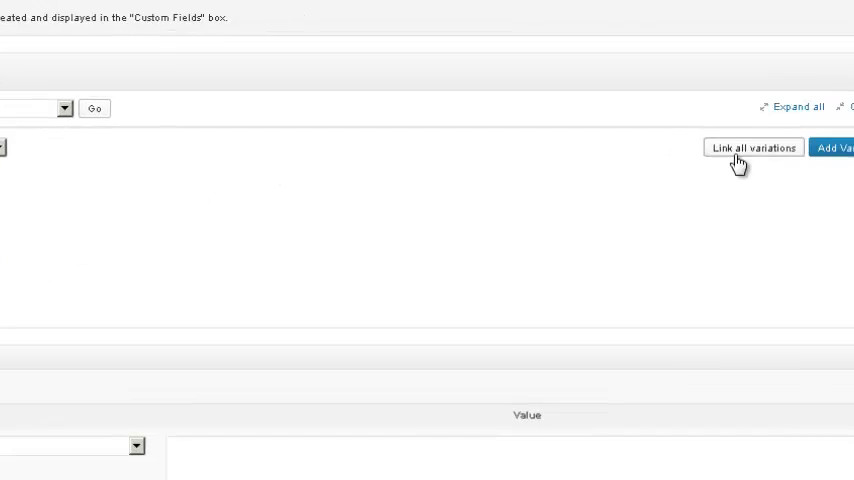
Link all variations for the four sizes and enter a regular price of 23 for them.
{"action": "left_click", "coordinate": [752, 148]}
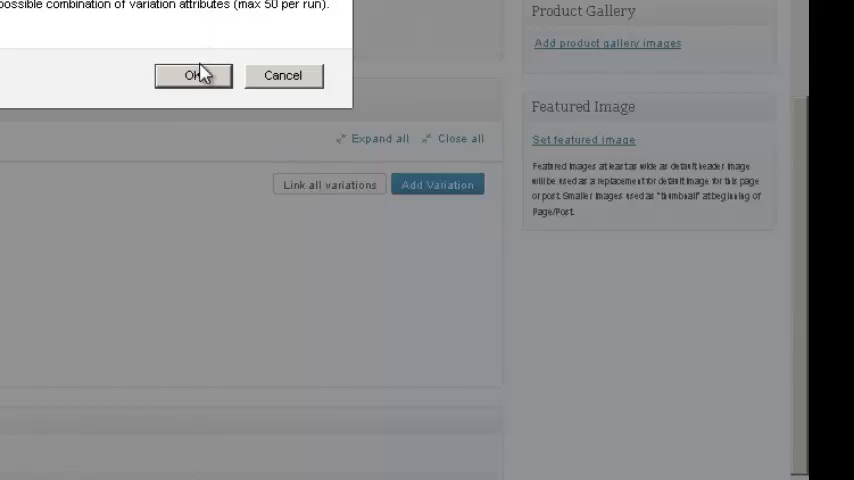
{"action": "left_click", "coordinate": [194, 76]}
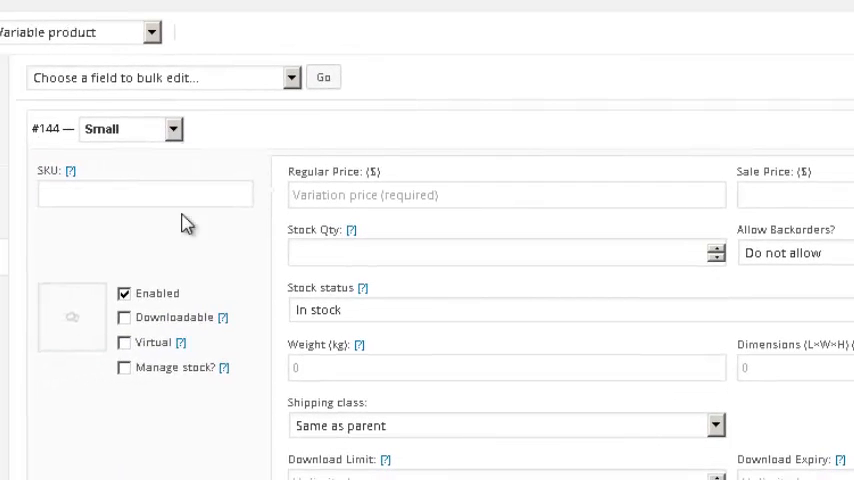
{"action": "mouse_move", "coordinate": [204, 472]}
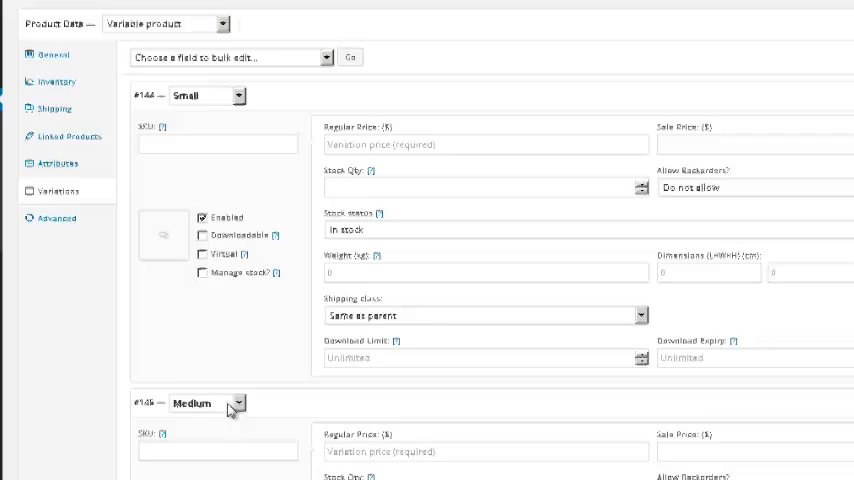
{"action": "scroll", "scroll_direction": "up", "scroll_amount": 3}
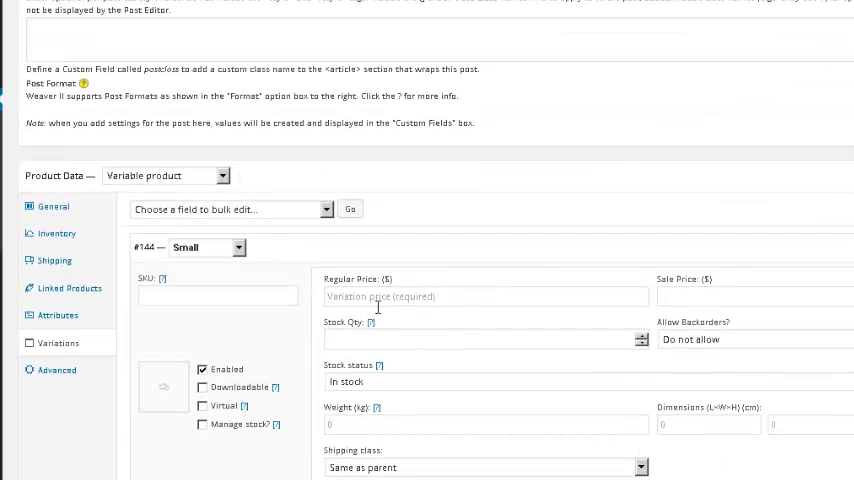
{"action": "left_click", "coordinate": [484, 296]}
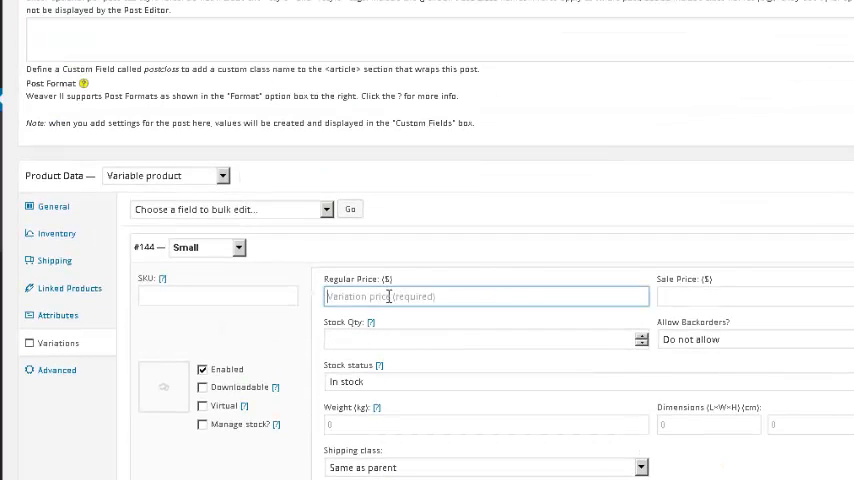
{"action": "type", "text": "23"}
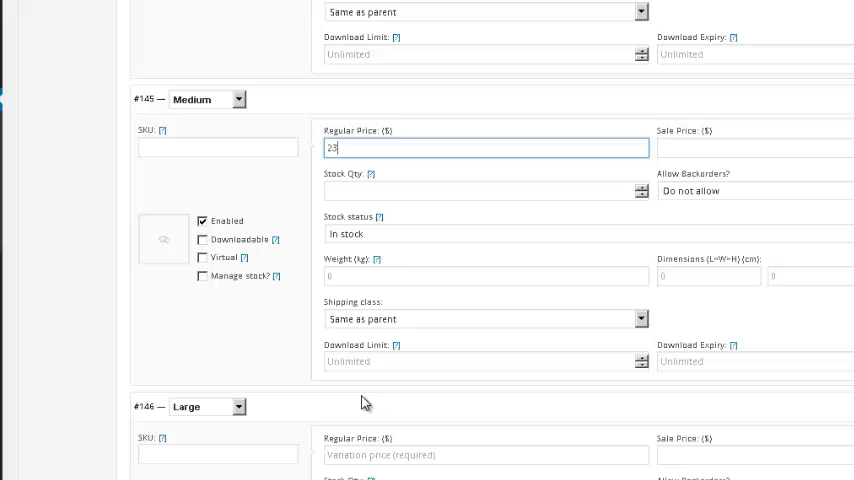
{"action": "scroll", "scroll_direction": "down", "scroll_amount": 3}
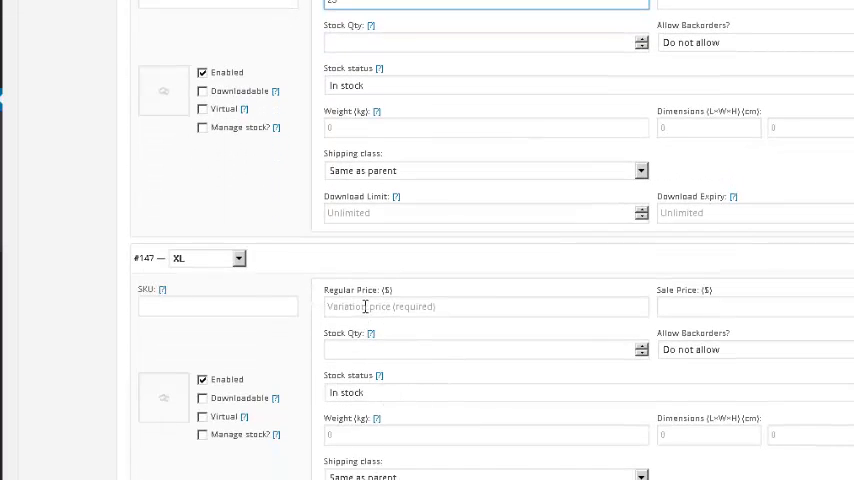
{"action": "type", "text": "23"}
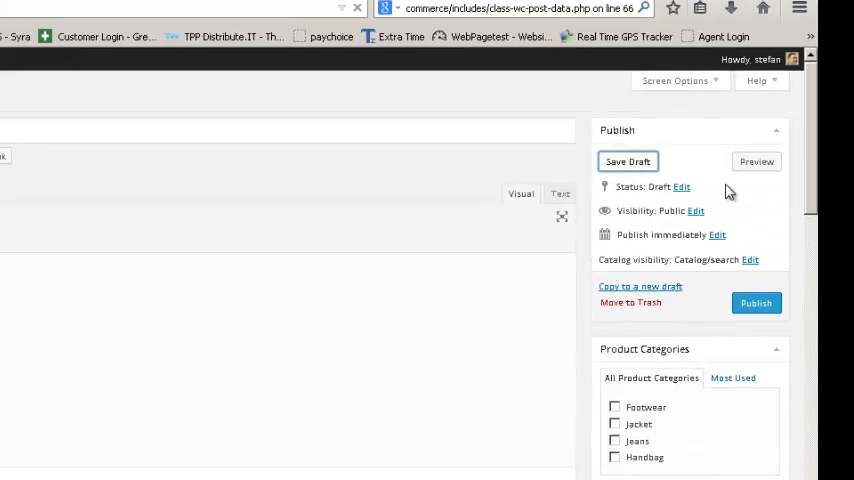
{"action": "mouse_move", "coordinate": [756, 162]}
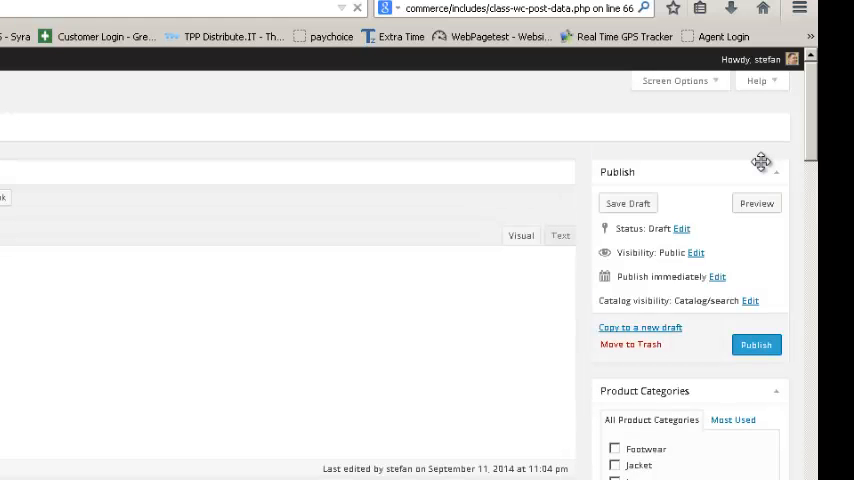
View the storefront product page and expand its Sizes dropdown listing Small to XL.
{"action": "left_click", "coordinate": [756, 204]}
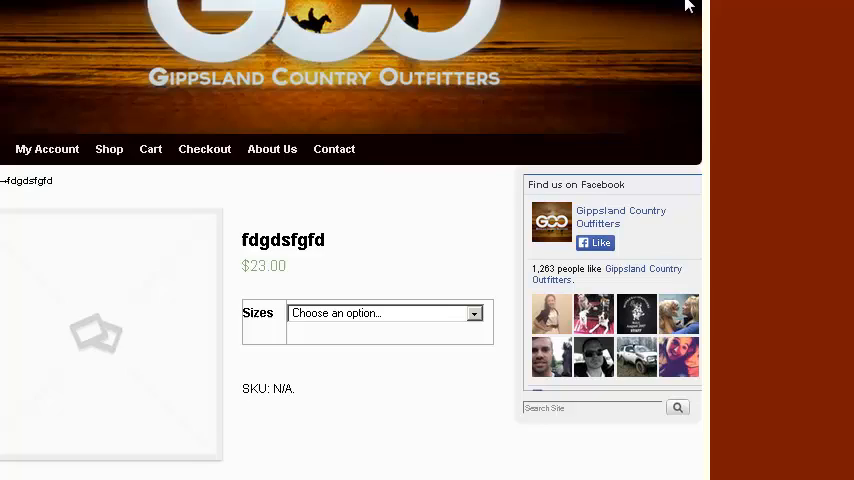
{"action": "left_click", "coordinate": [384, 312]}
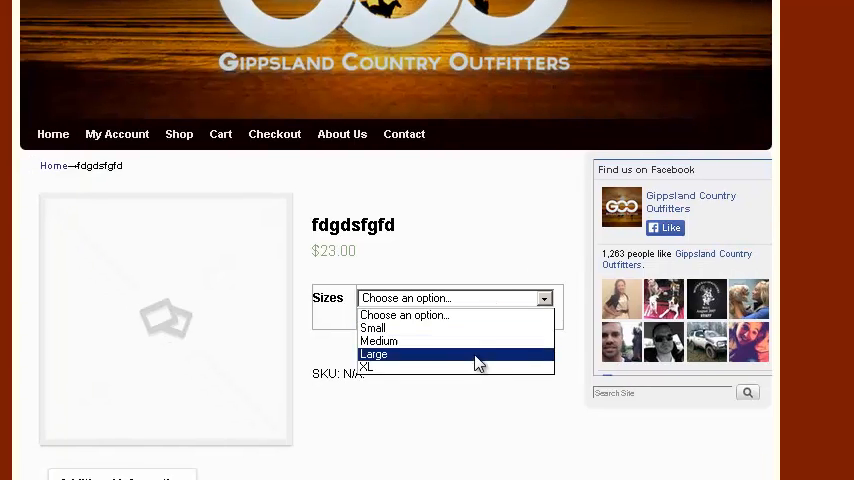